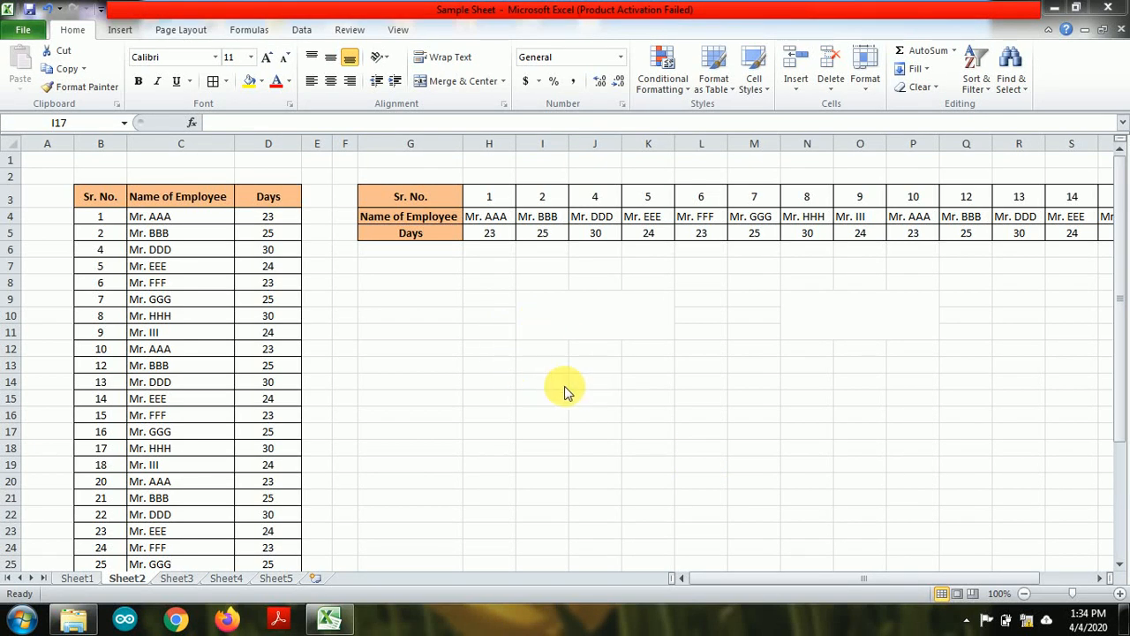
mouse_move(433, 343)
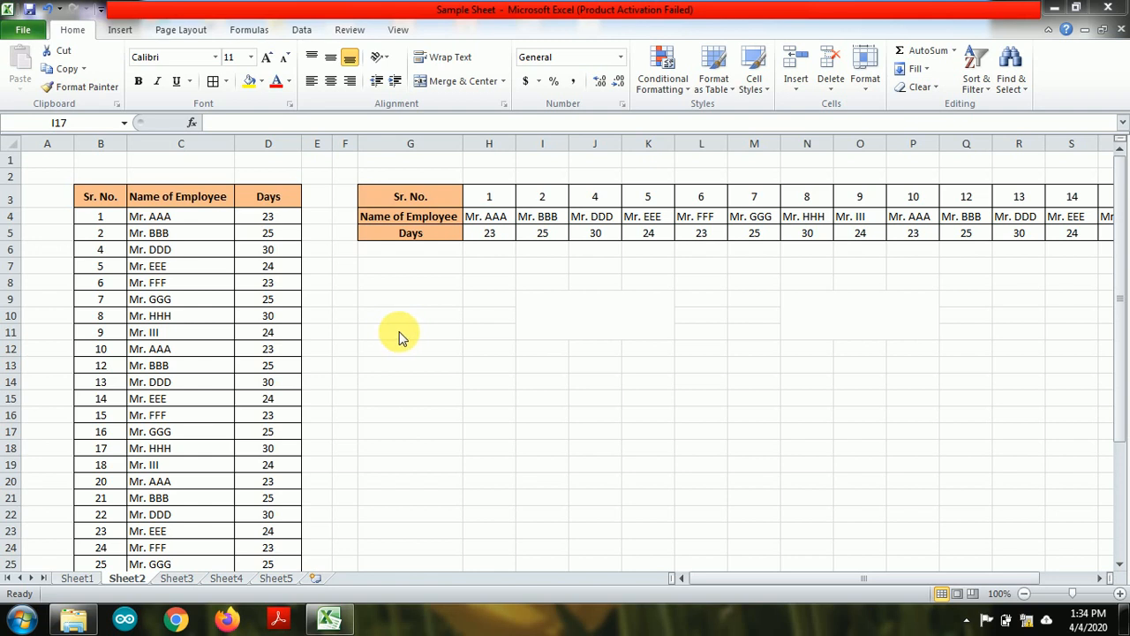
mouse_move(380, 318)
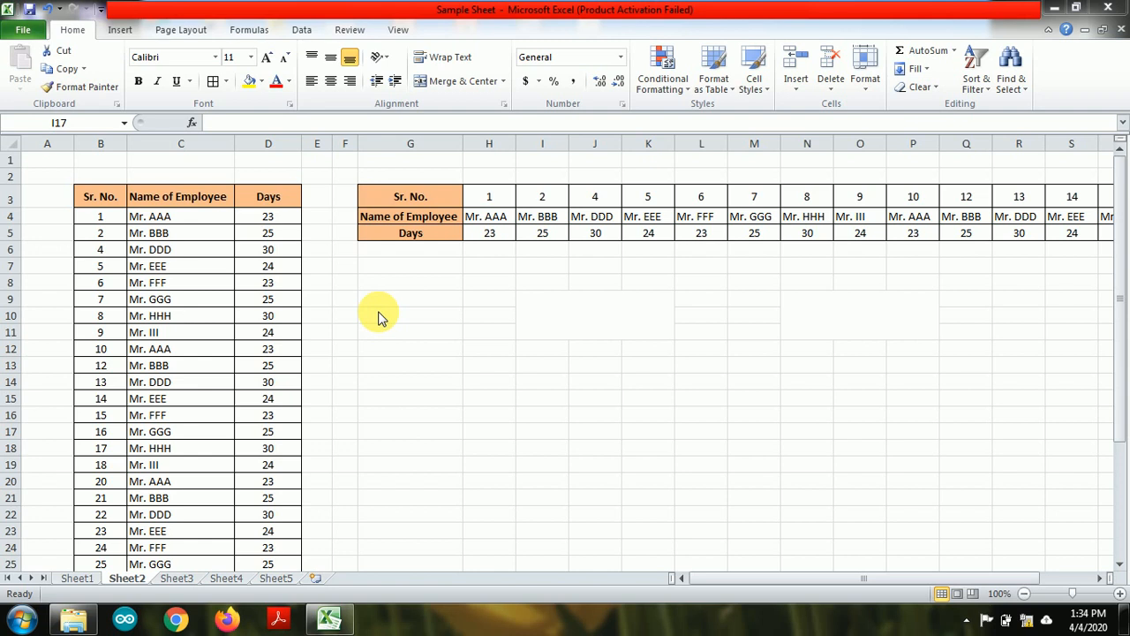
mouse_move(375, 381)
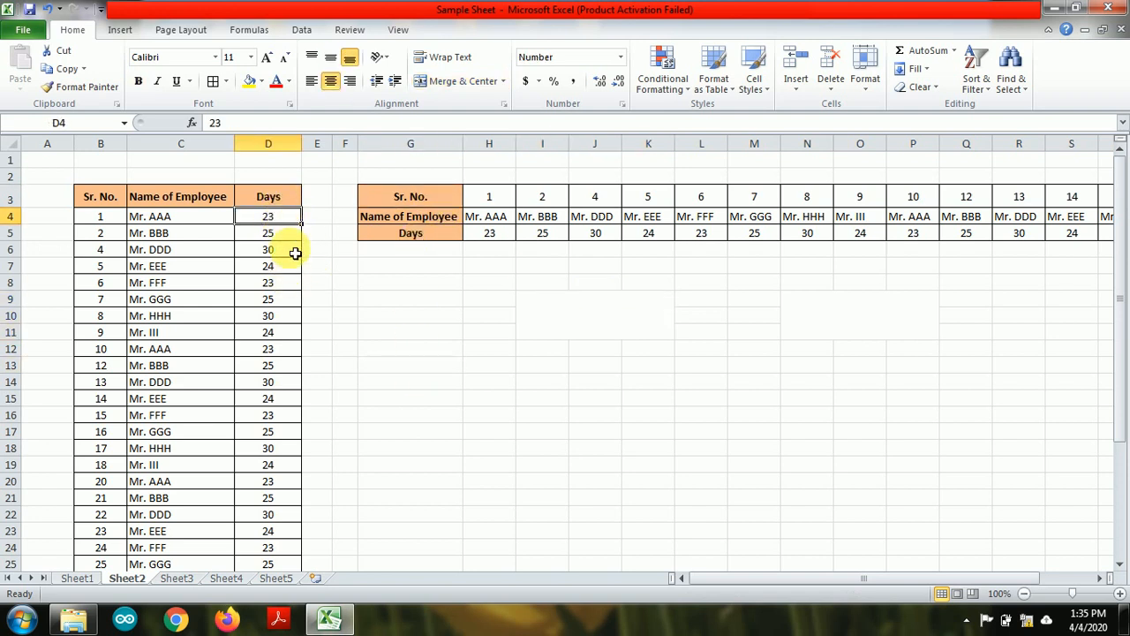
Step: Select the Days column D, then mark cells I9 to K11 for merging into one block
left_click(267, 143)
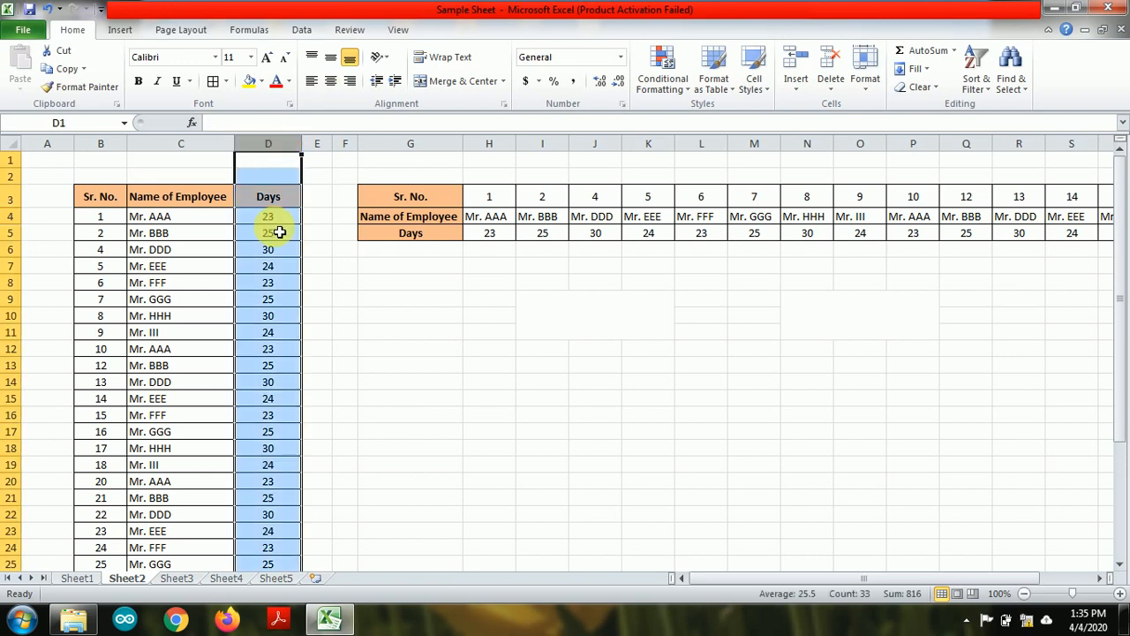
left_click_drag(268, 216, 267, 249)
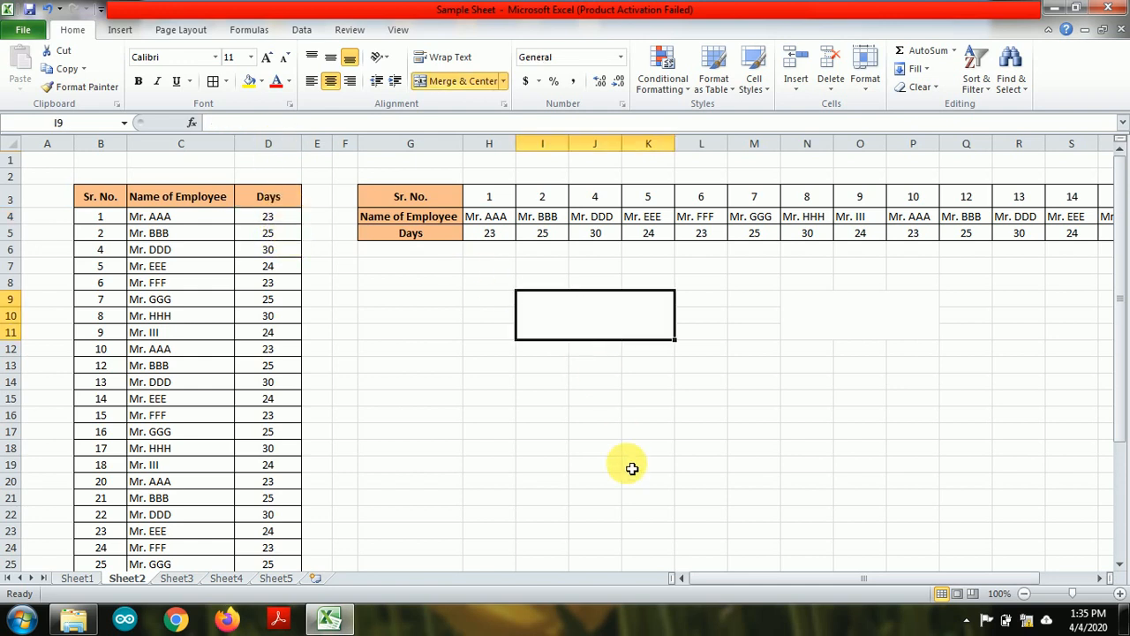
mouse_move(632, 470)
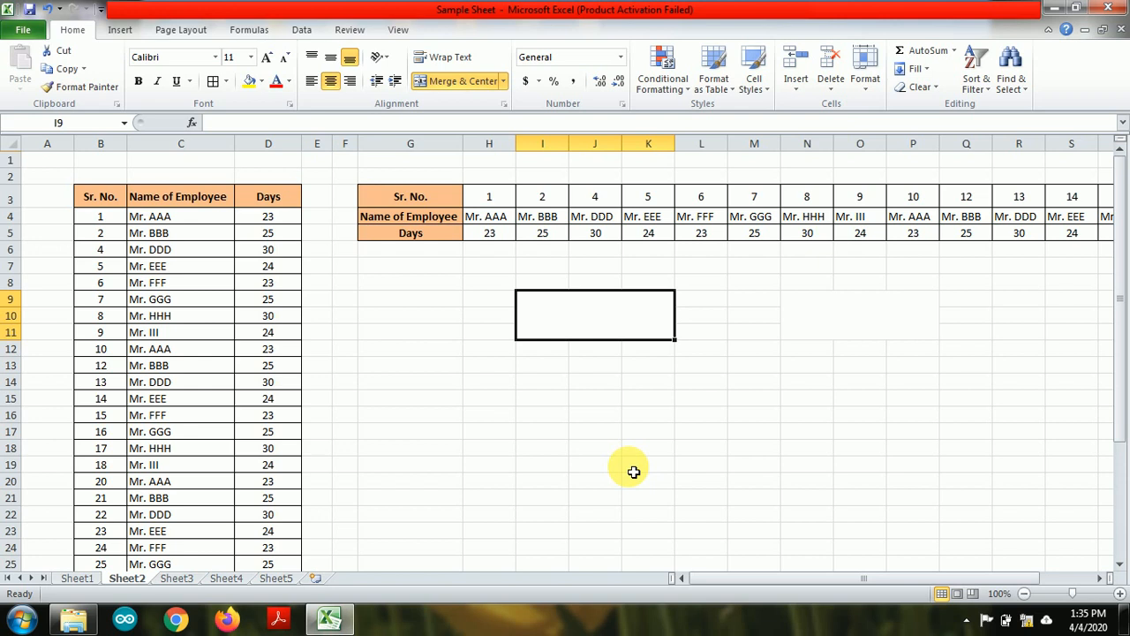
Step: Enter the label 'Shift+End+down arrow' into the merged block at I9
type("Shift+")
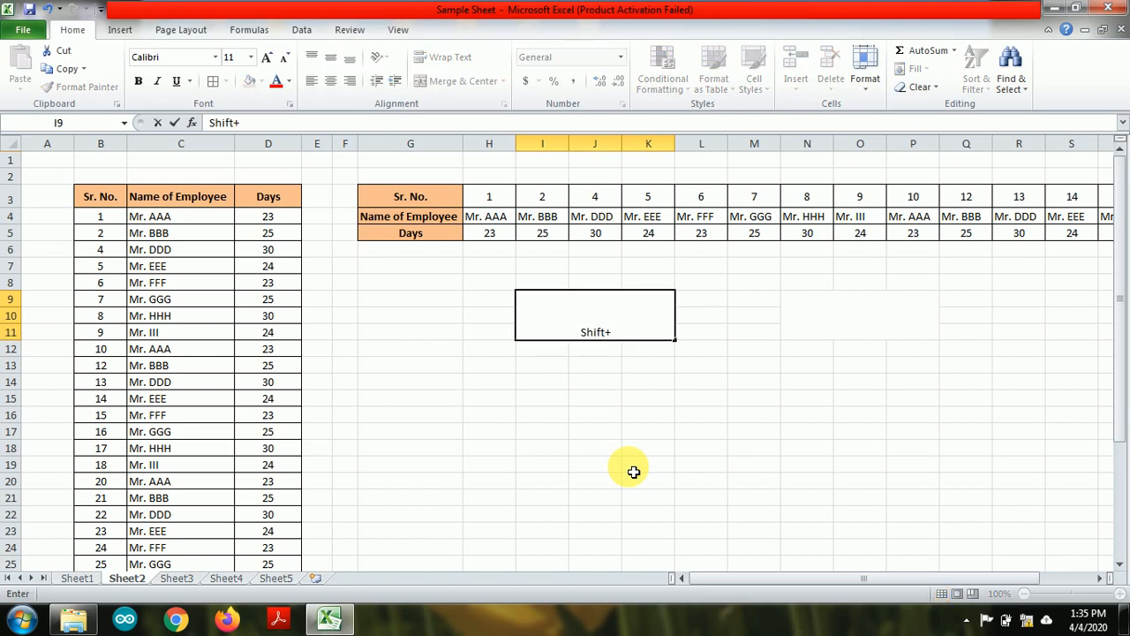
type("End")
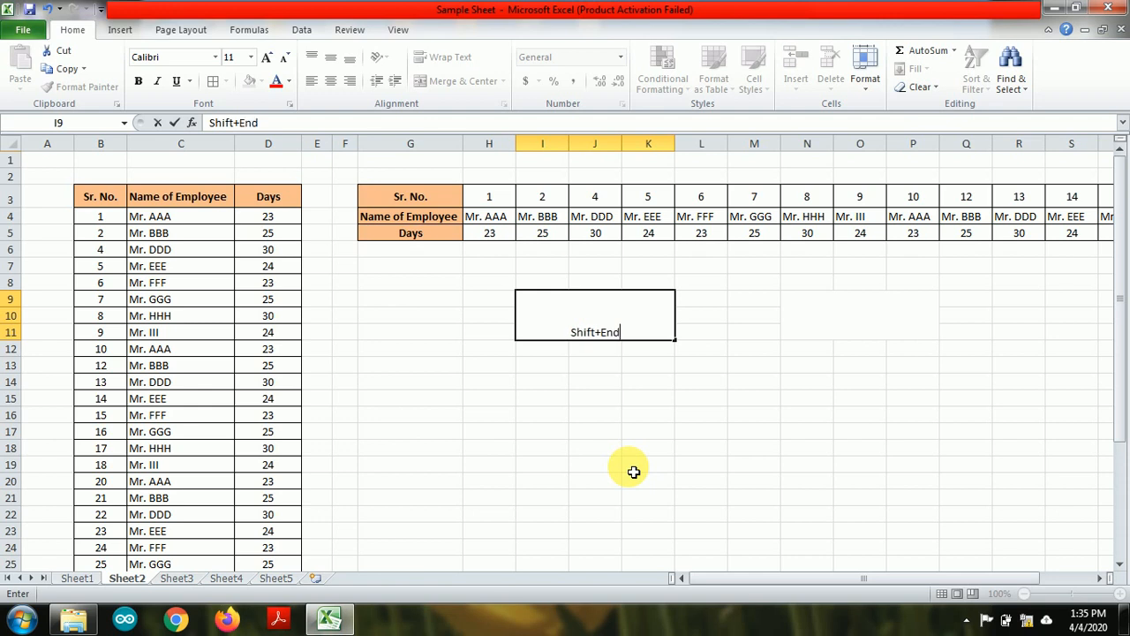
type("+")
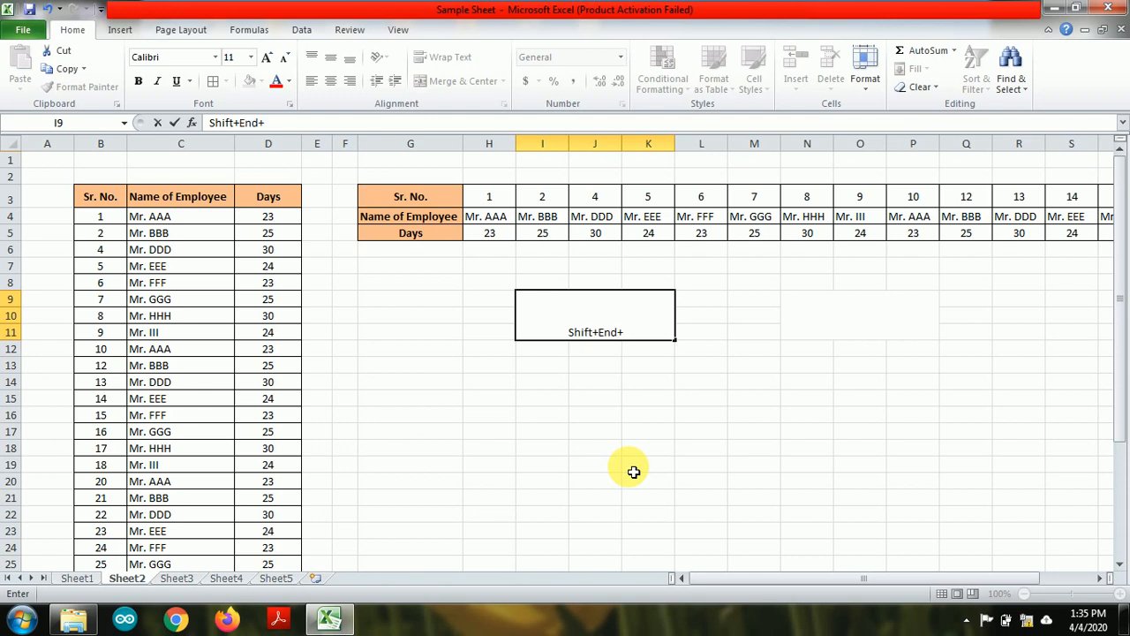
type("down arrow")
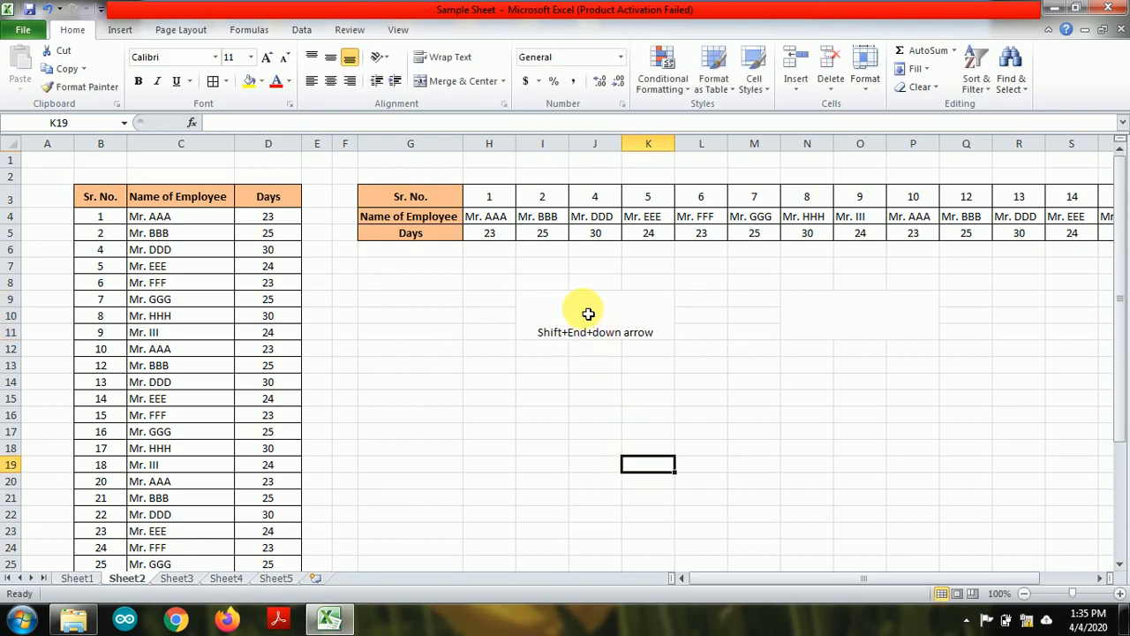
Step: Start from the first Days value at D4, then pick the I9 label to copy it
left_click(595, 314)
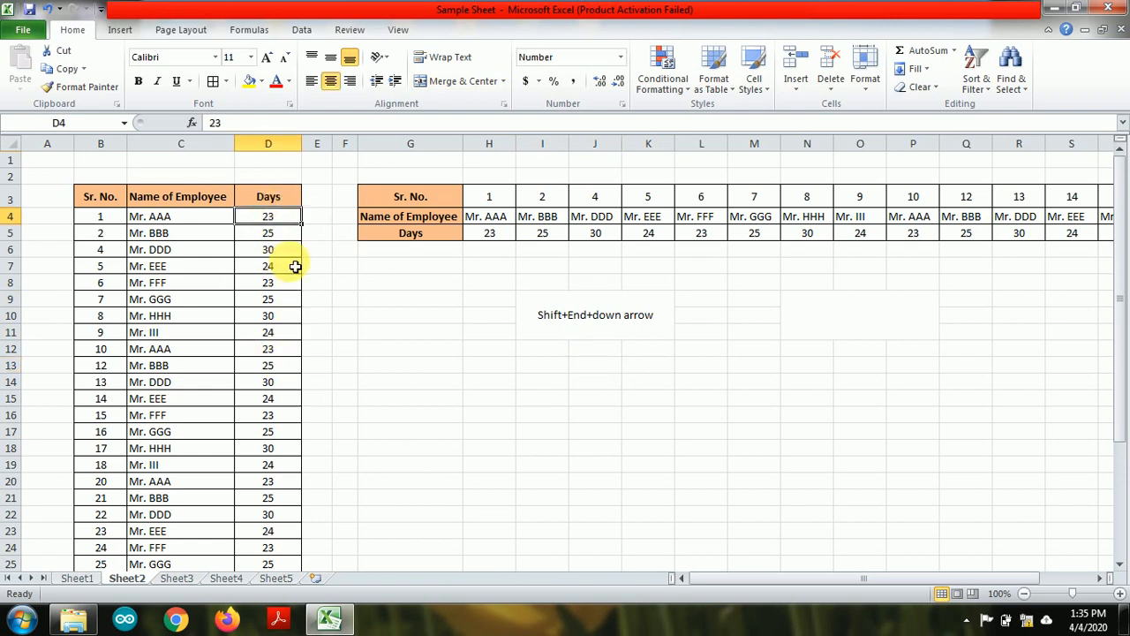
mouse_move(445, 333)
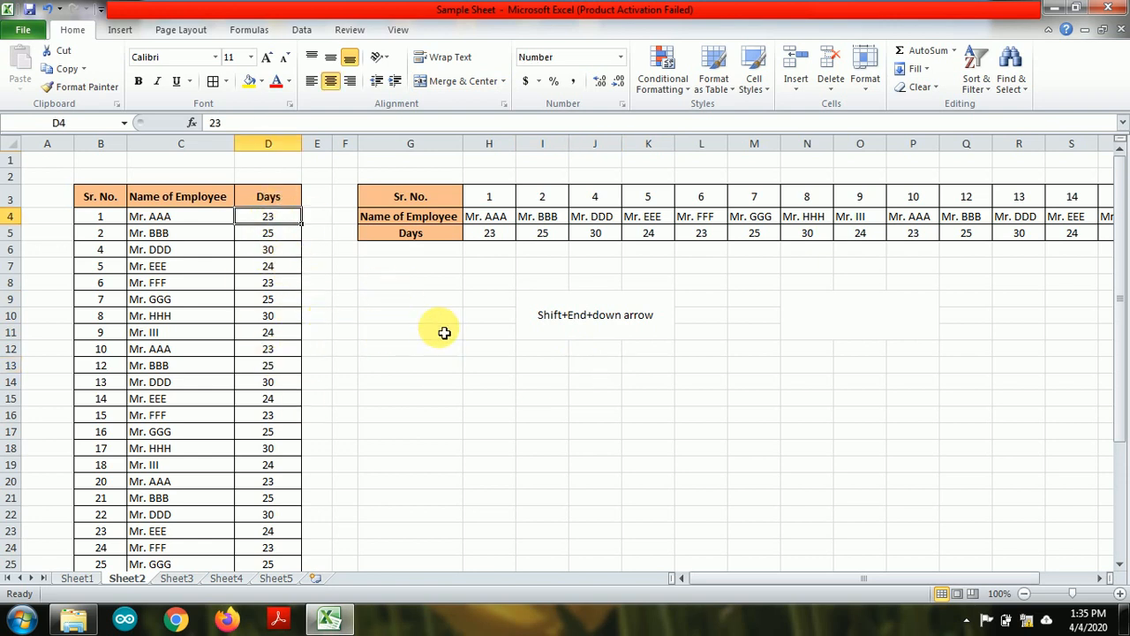
mouse_move(493, 441)
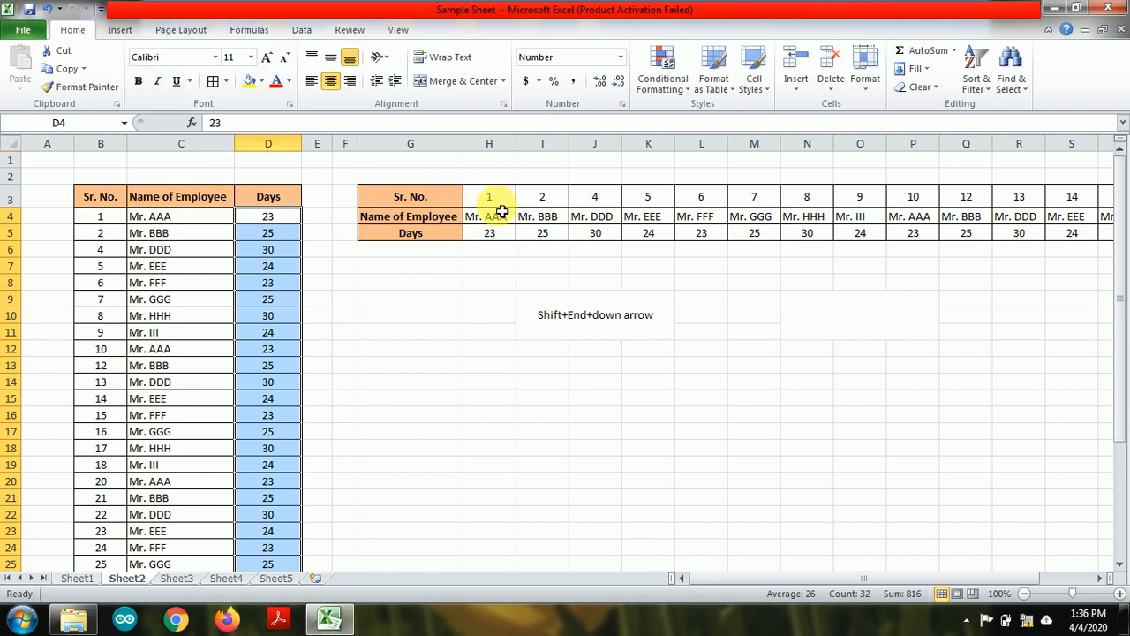
left_click(488, 196)
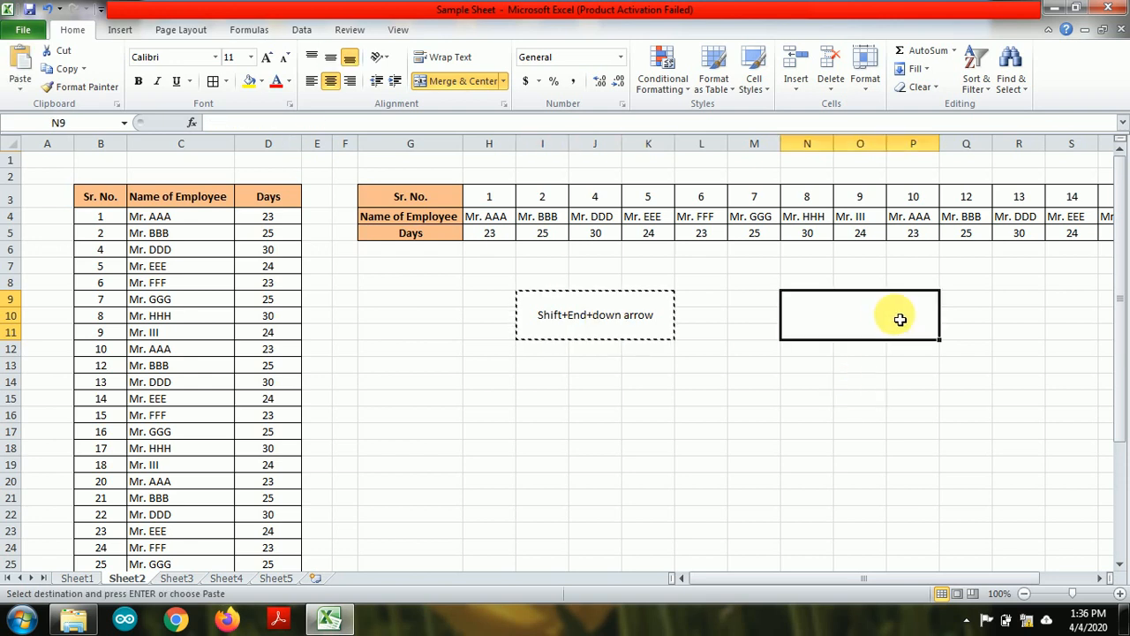
Step: Paste the label into N9 and edit it to read 'Shift+End+right arrow'
type("Shift+End+down arrow")
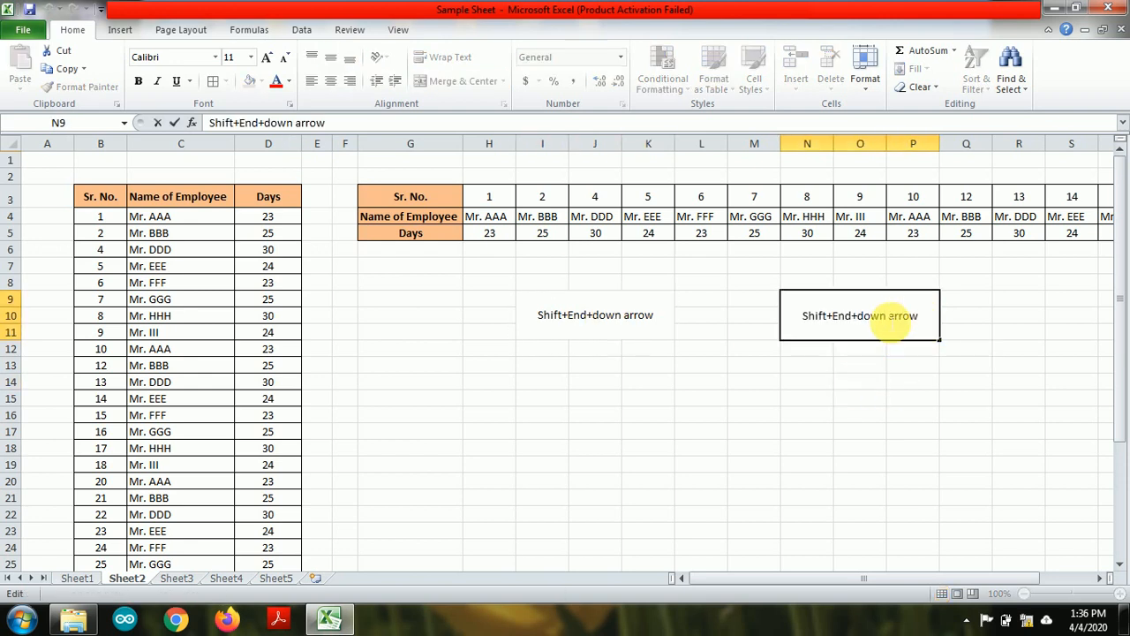
double_click(861, 315)
type("right")
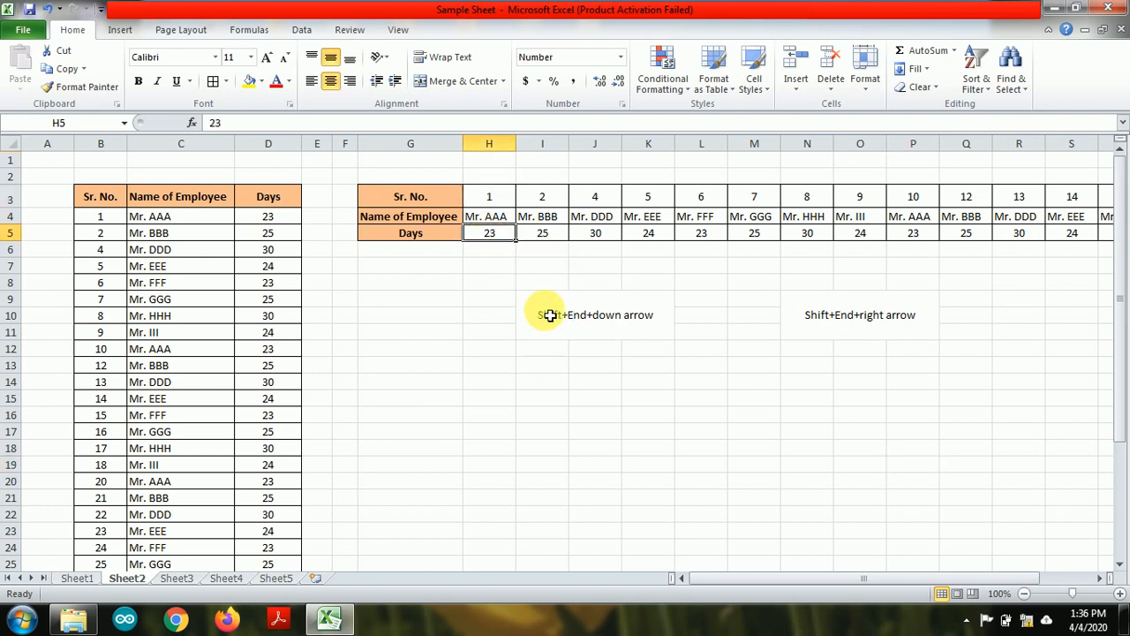
mouse_move(560, 398)
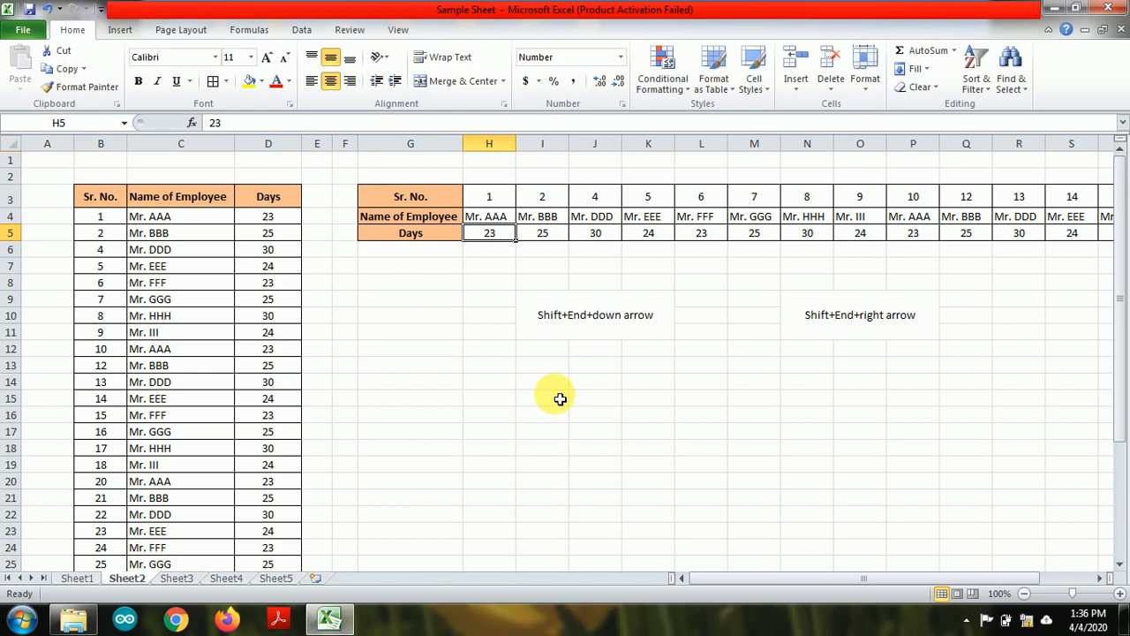
key("End")
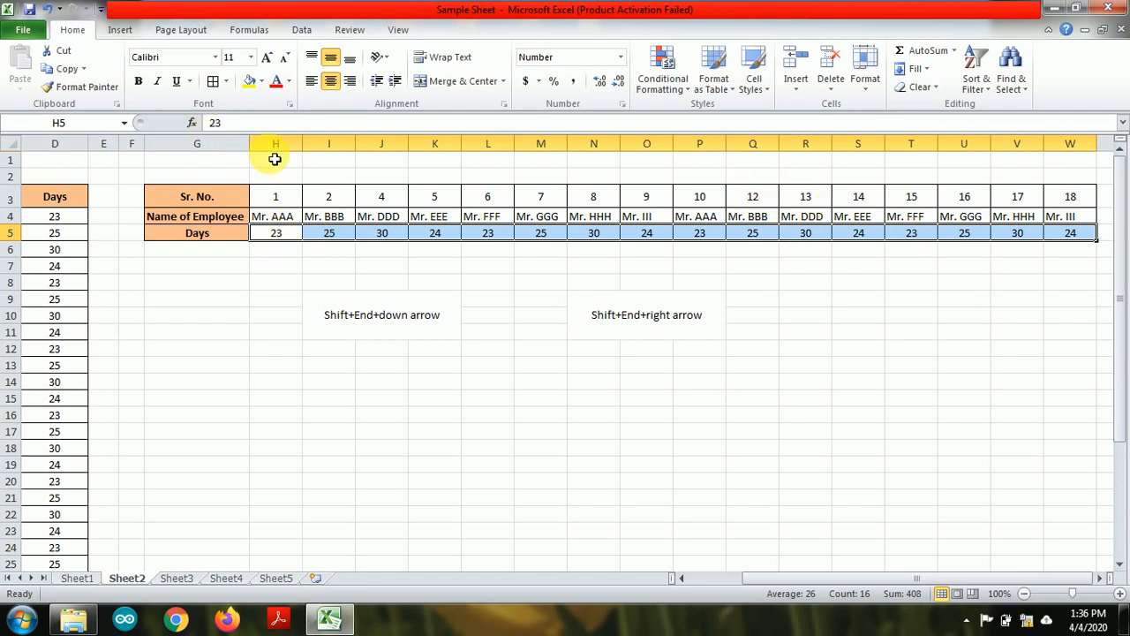
mouse_move(1070, 143)
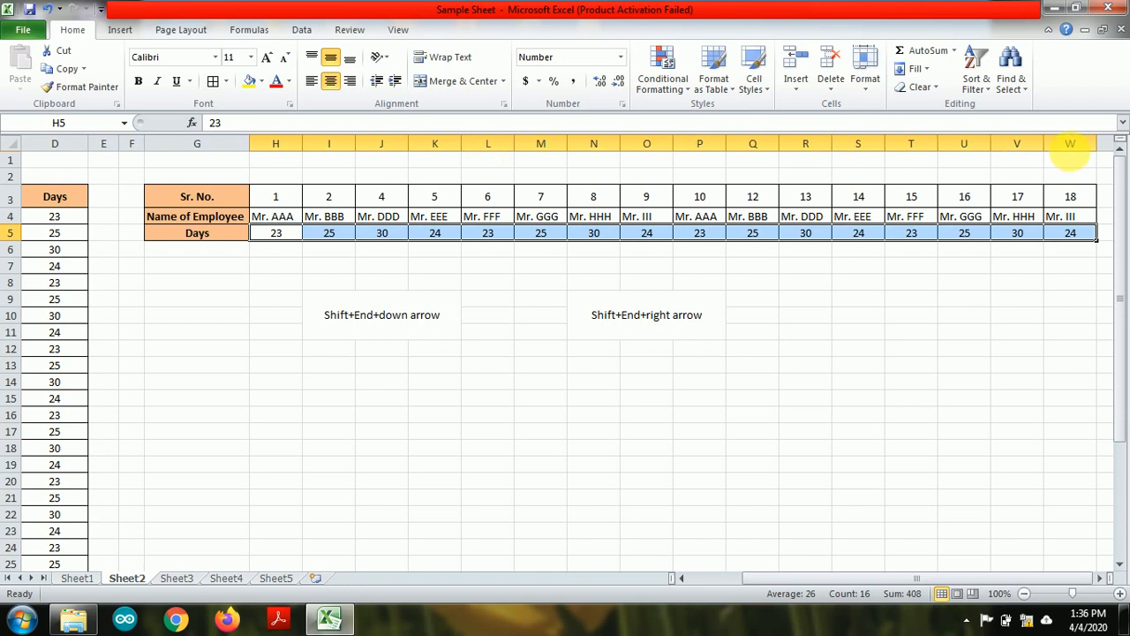
mouse_move(565, 373)
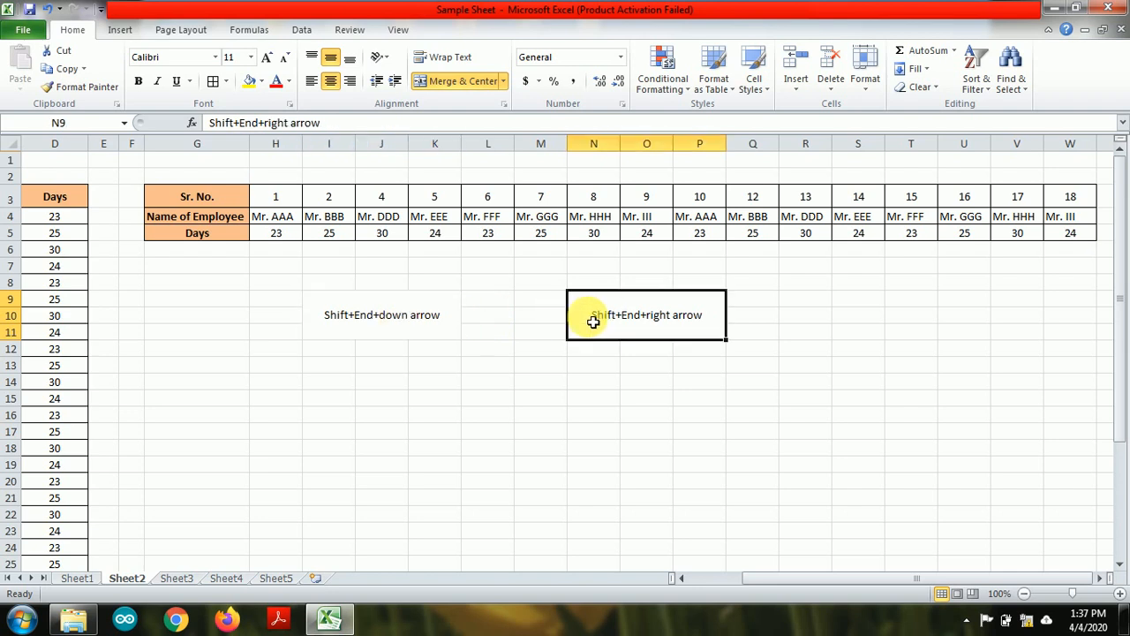
left_click(381, 314)
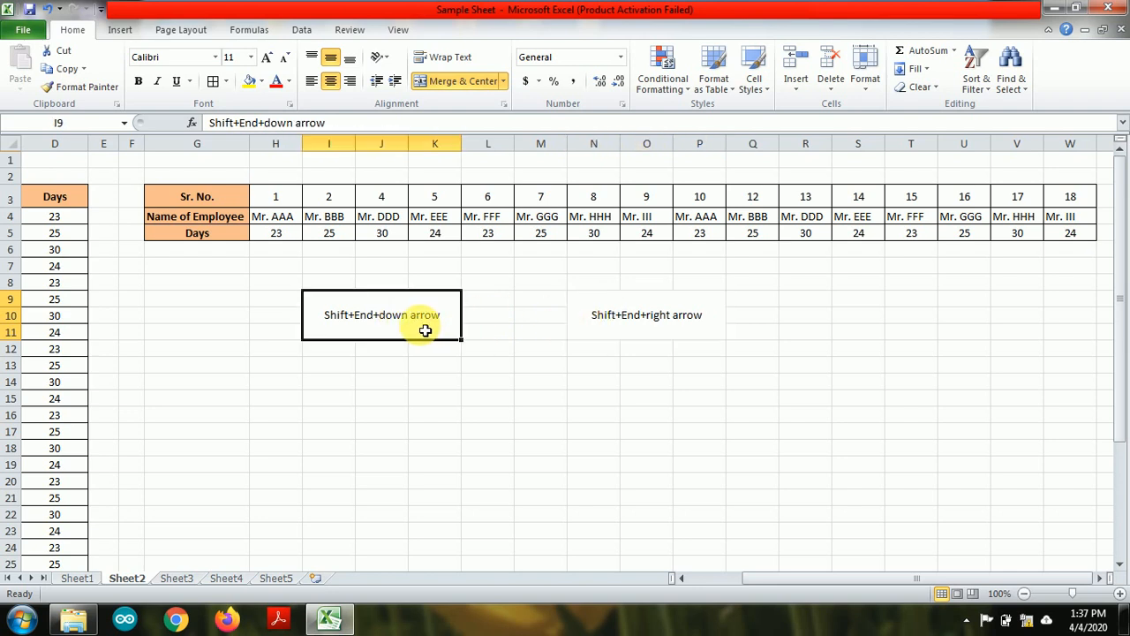